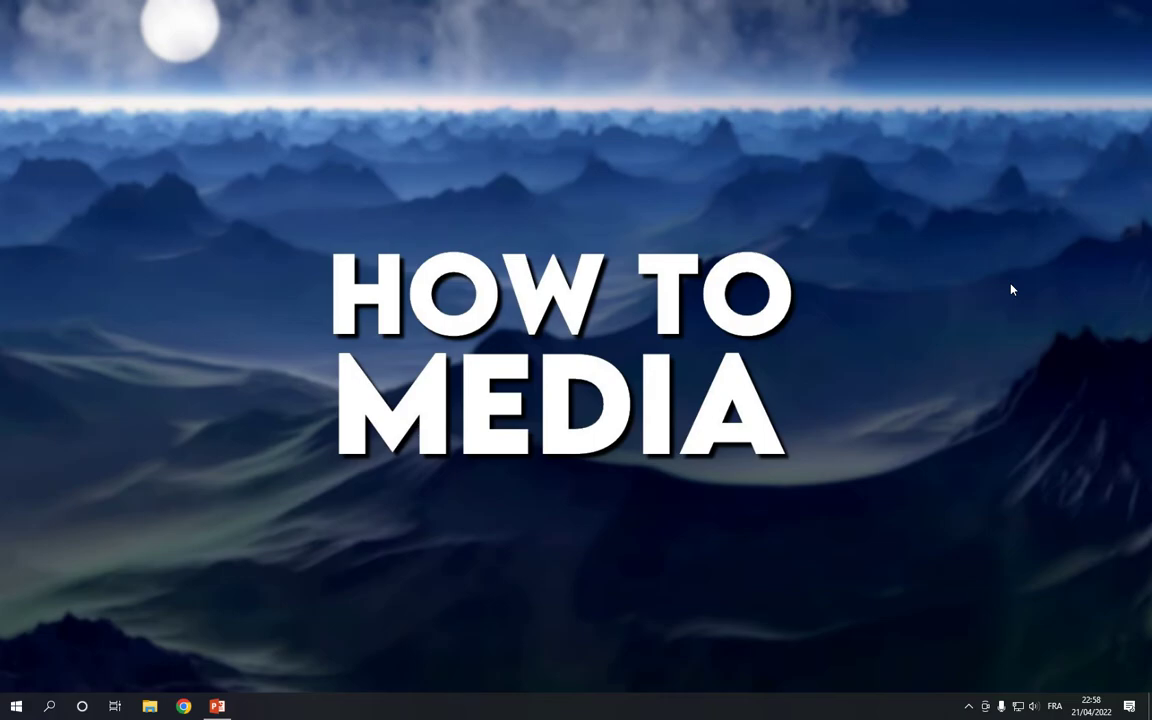
pyautogui.moveTo(296, 684)
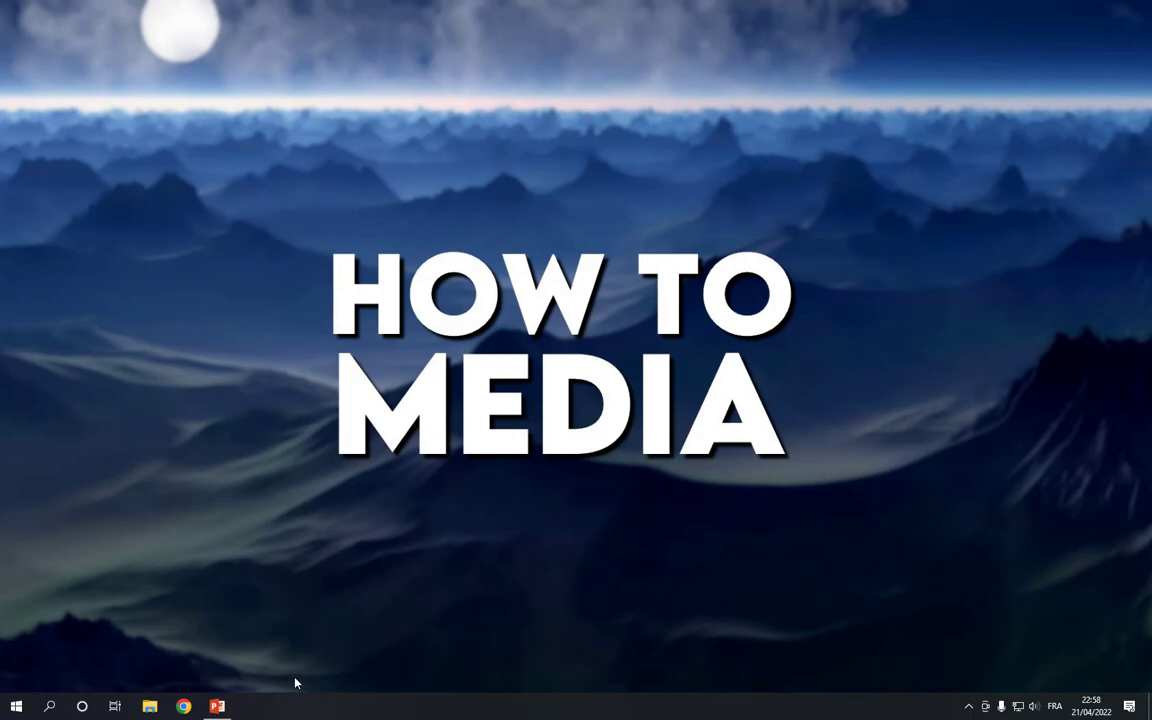
# - Launch PowerPoint and filter the new-presentation templates to the Sports category
pyautogui.click(216, 706)
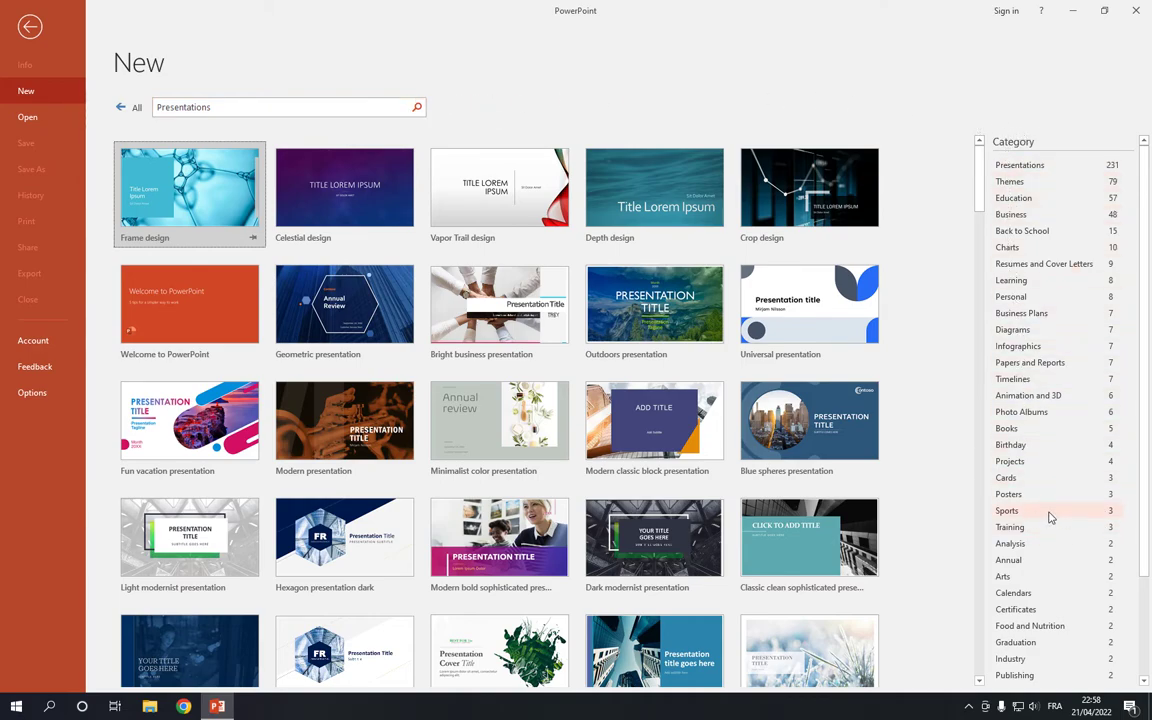
pyautogui.click(1008, 510)
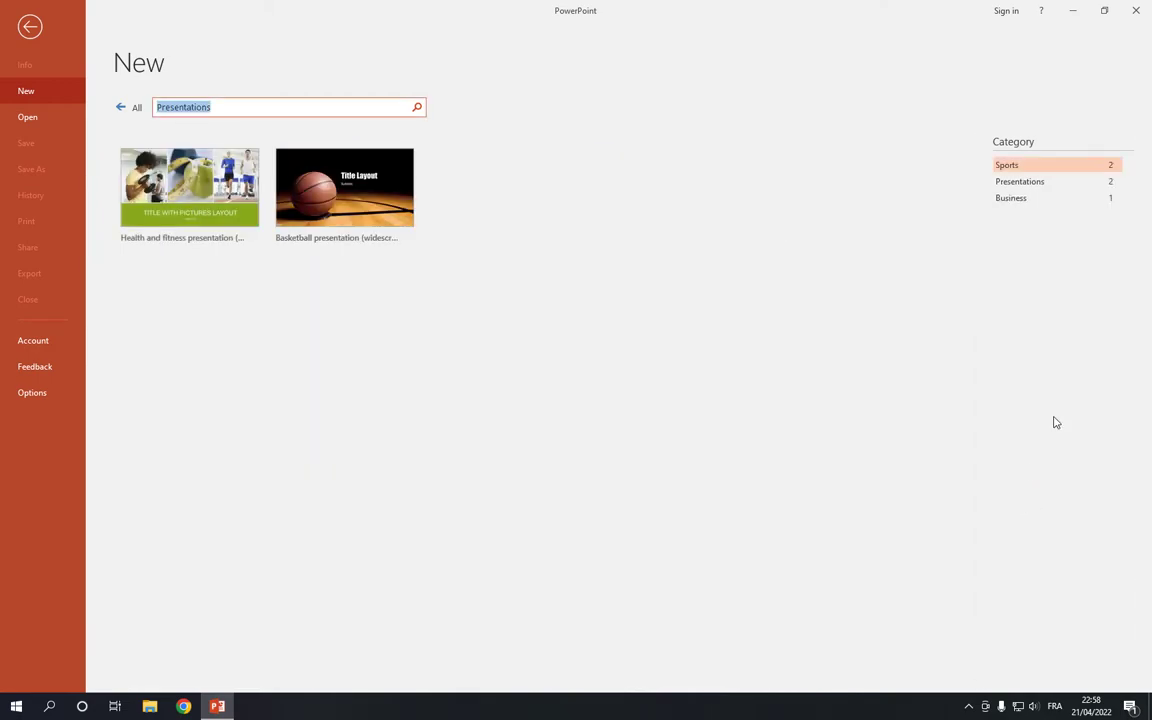
pyautogui.moveTo(356, 188)
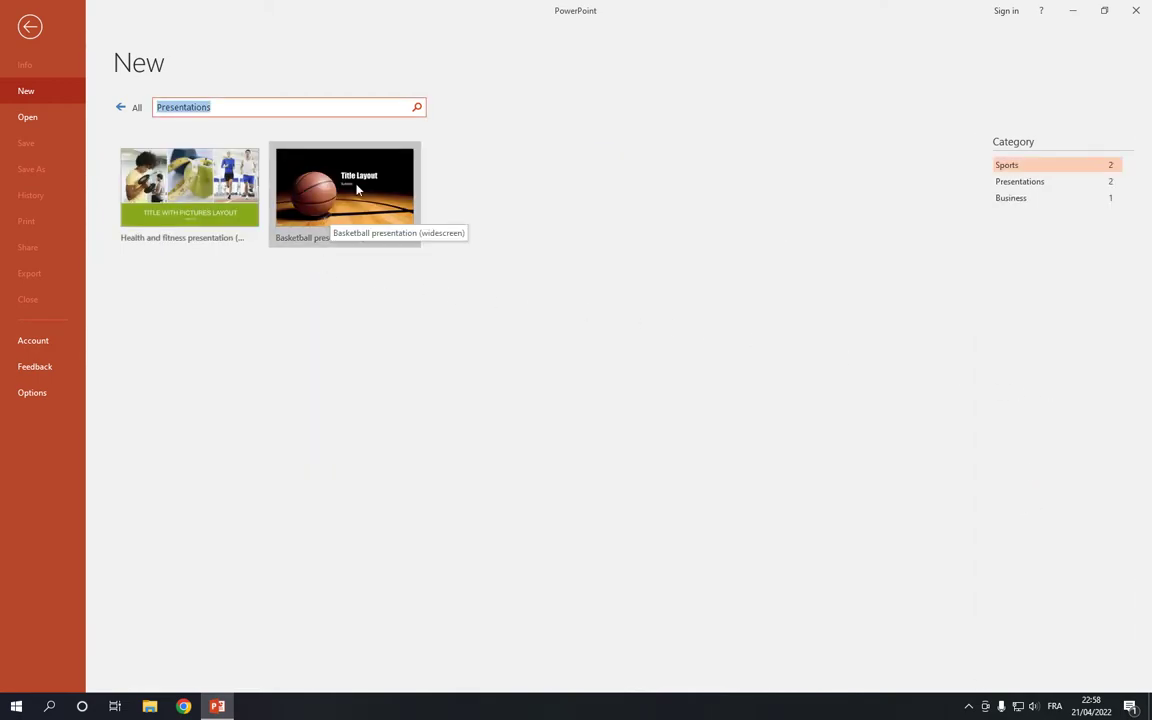
# - Create a presentation from the Basketball template and title the first slide 'How To Media'
pyautogui.click(344, 188)
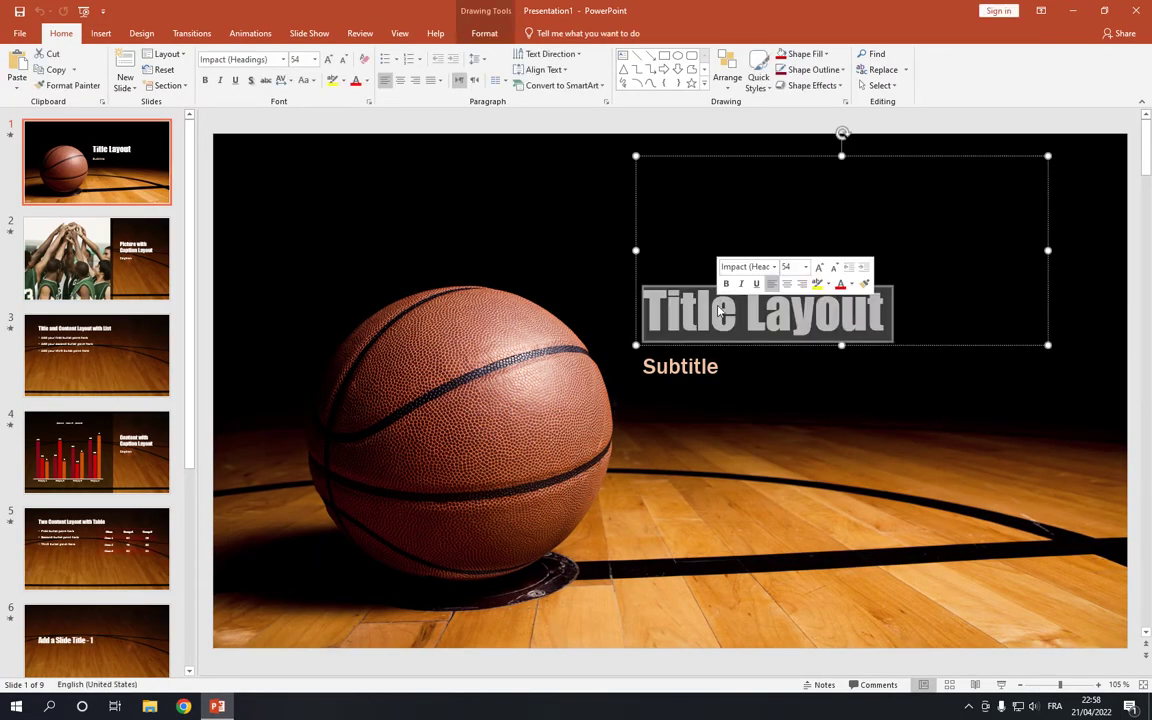
pyautogui.write('How')
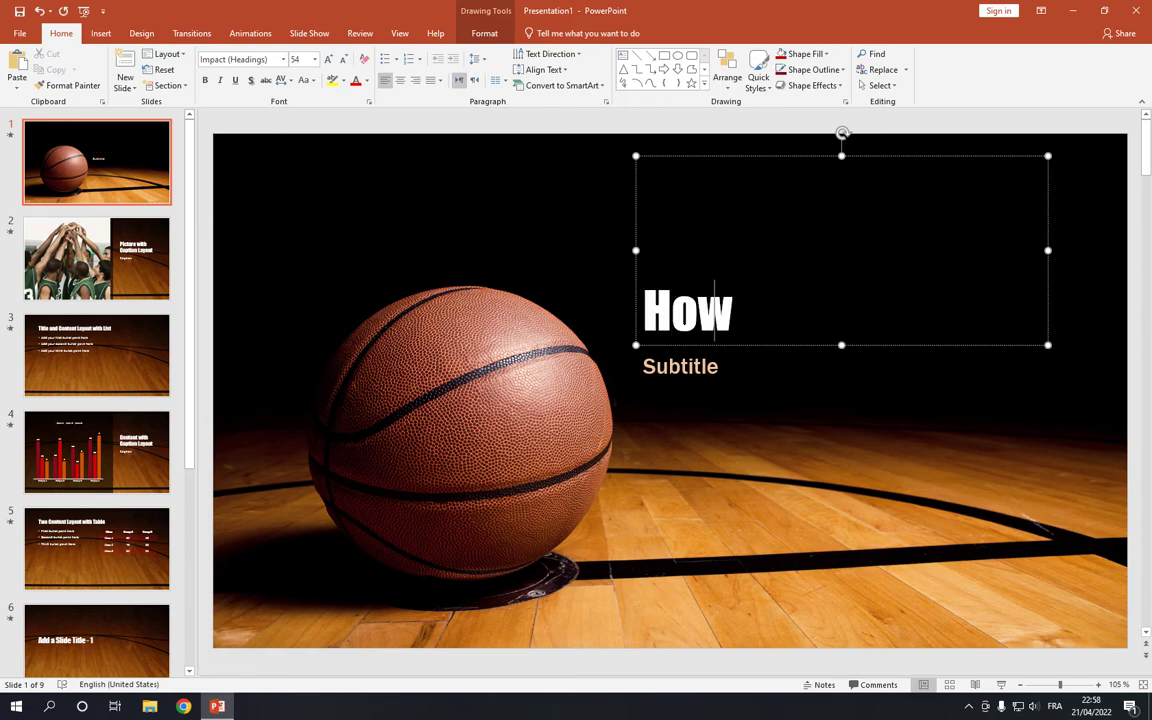
pyautogui.write('To Meds')
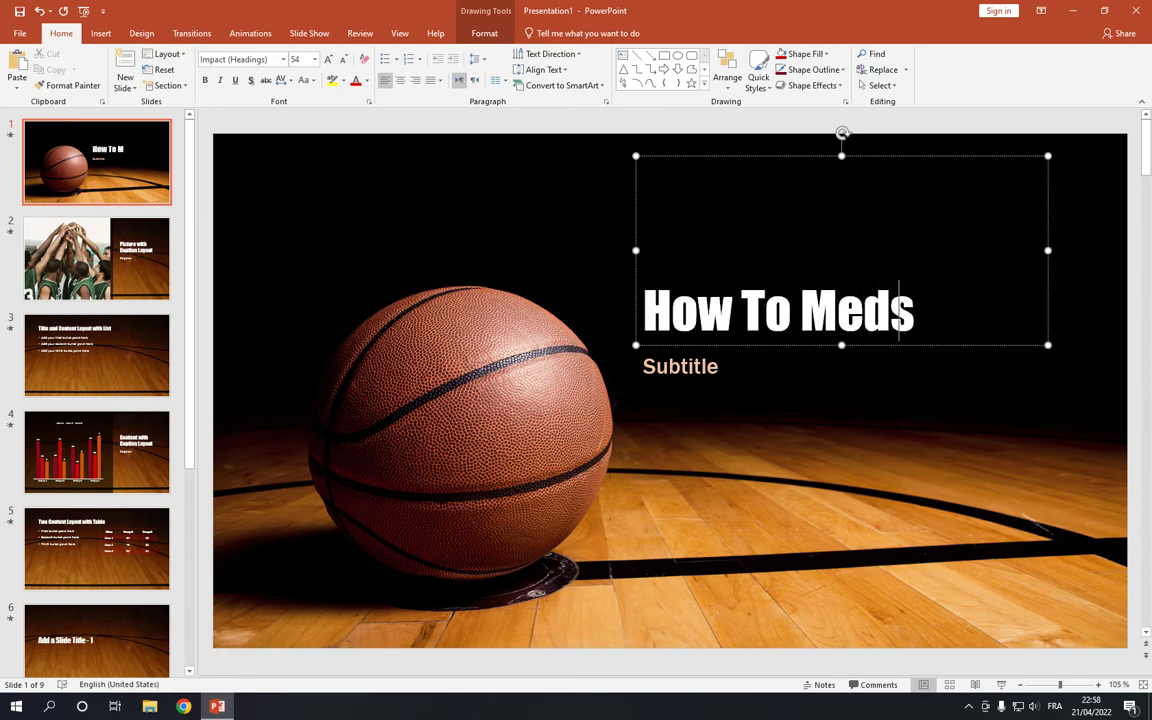
pyautogui.write('ia')
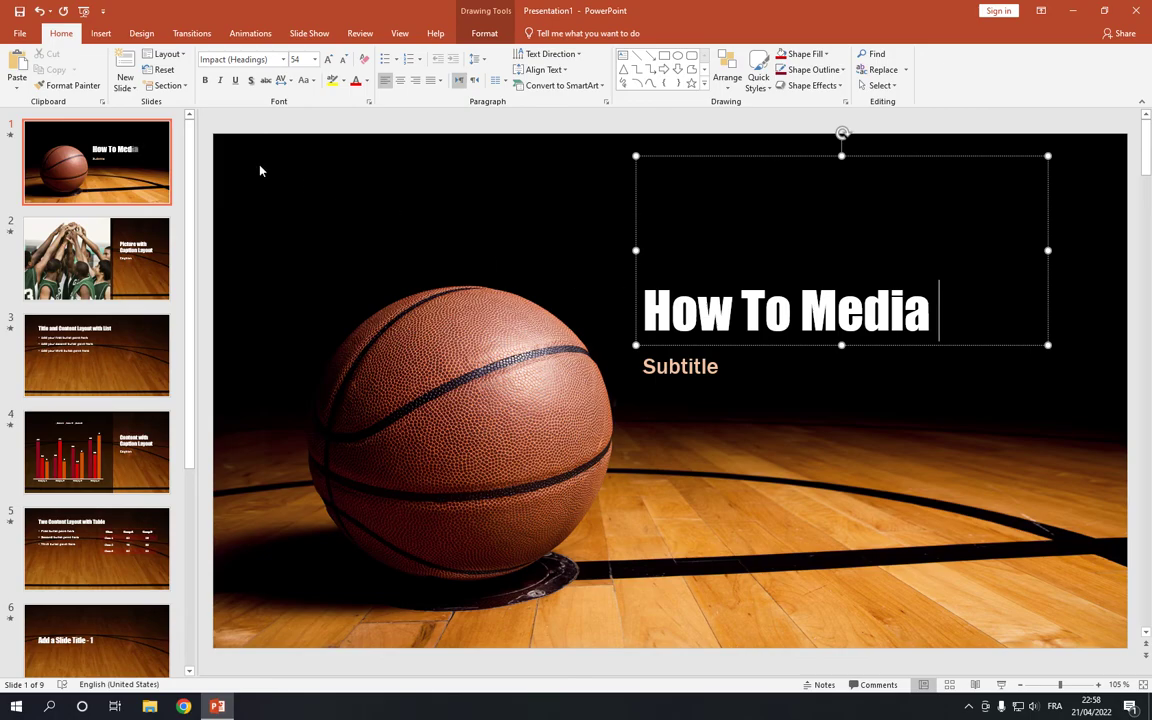
pyautogui.click(96, 356)
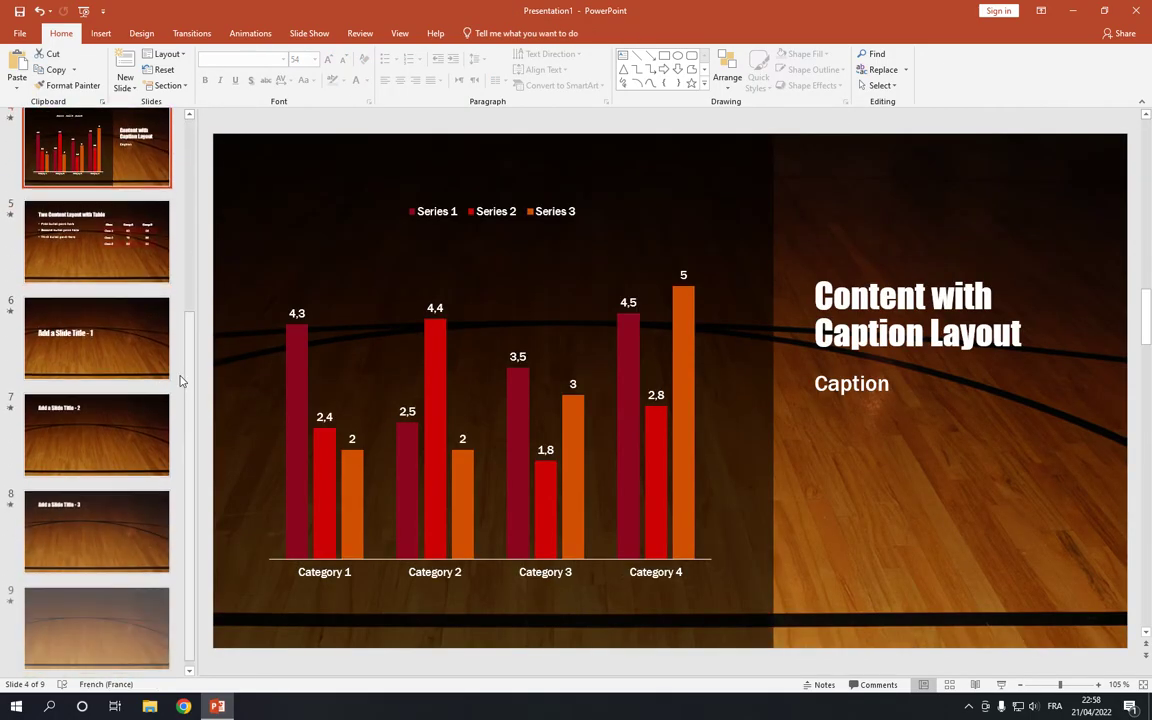
pyautogui.click(96, 524)
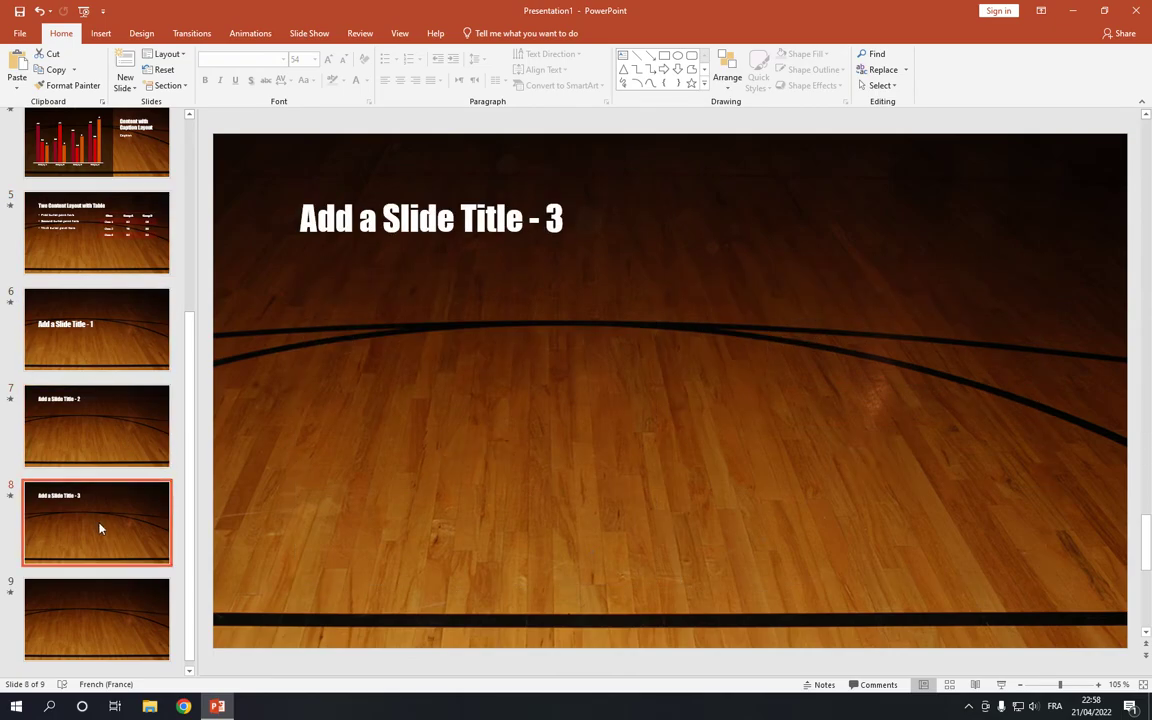
pyautogui.click(96, 616)
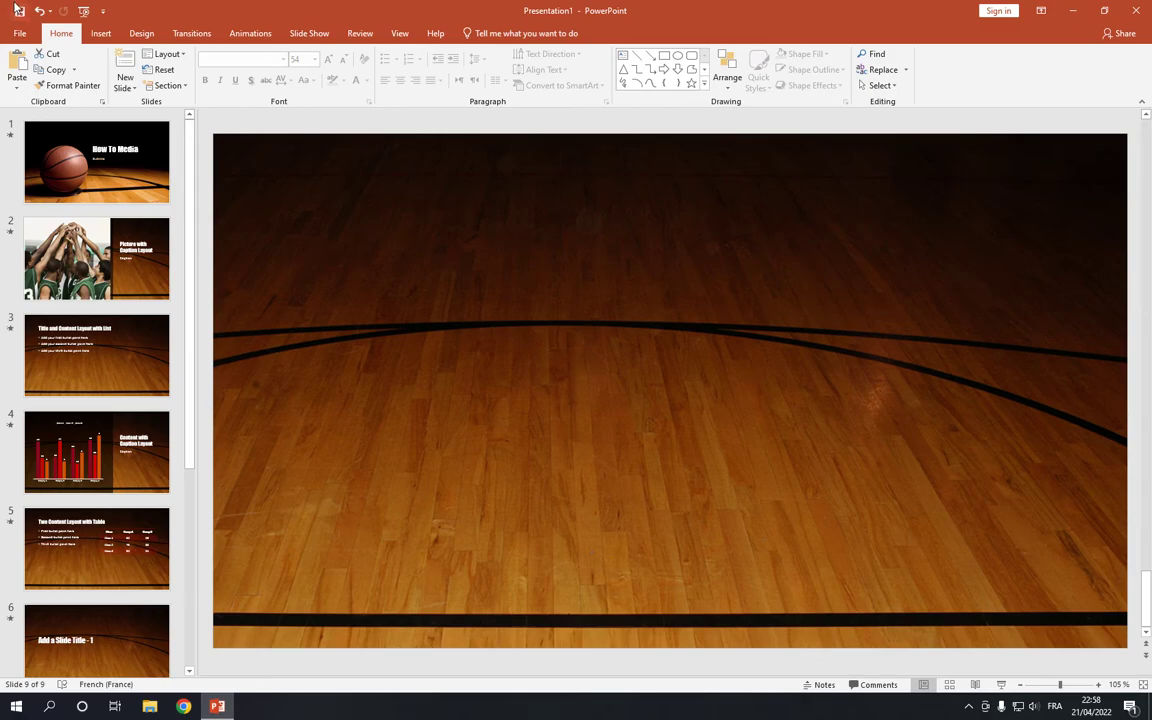
pyautogui.click(96, 258)
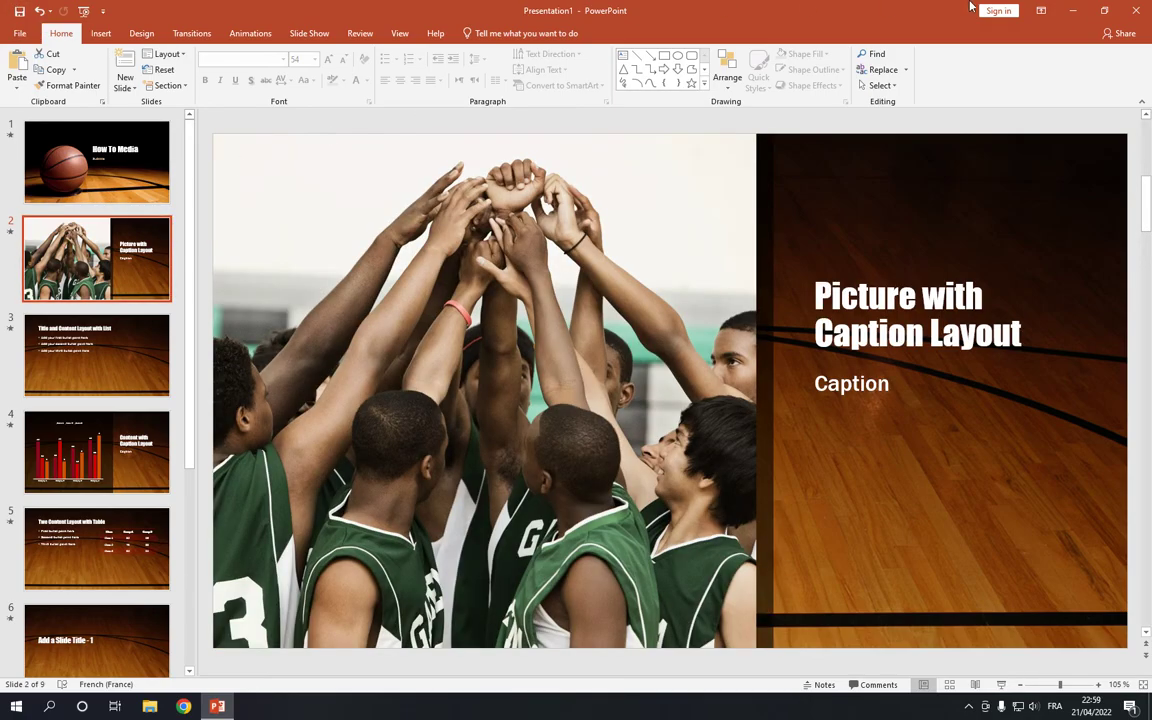
pyautogui.moveTo(244, 224)
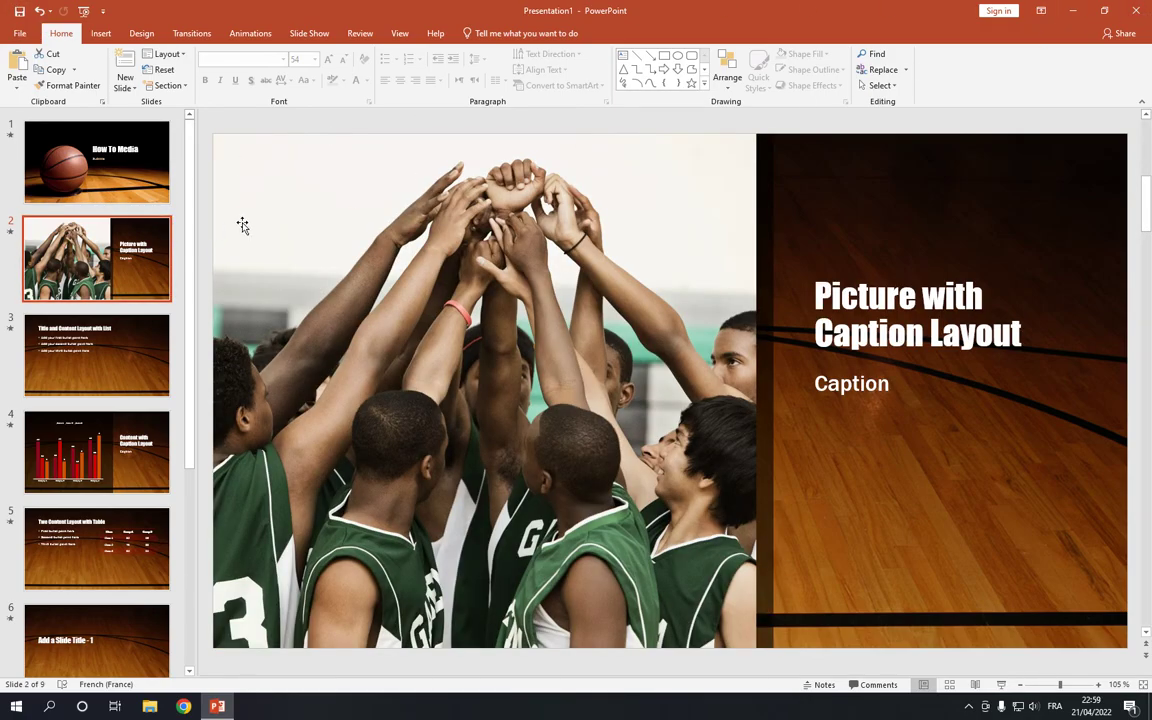
pyautogui.click(96, 162)
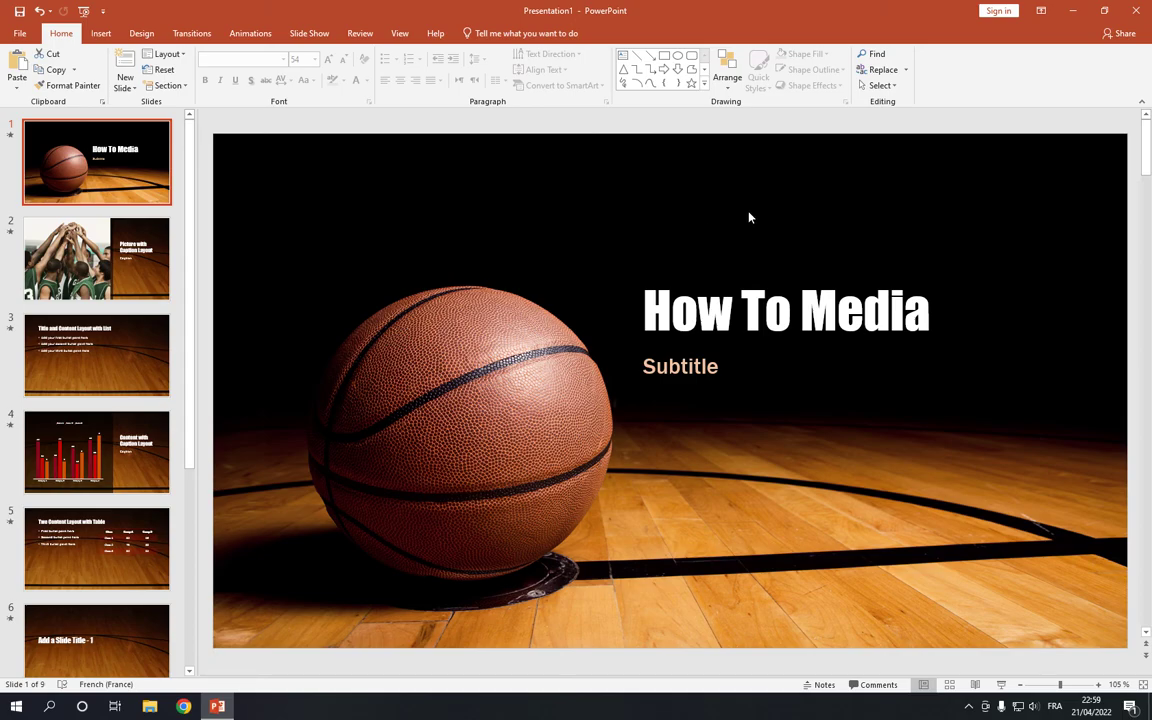